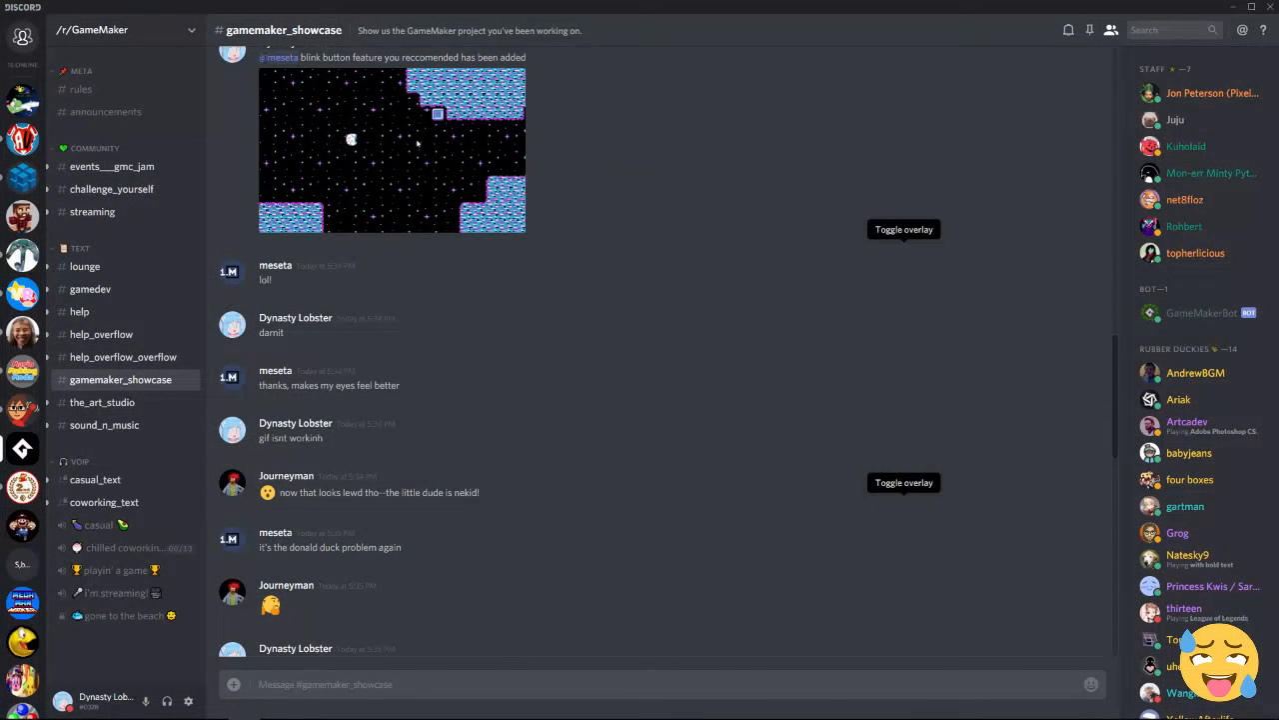
# Step: Scroll the #gamemaker_showcase thread past the blink-button screenshot to the 'Donald Duck has no pants' remark
pyautogui.scroll(3)
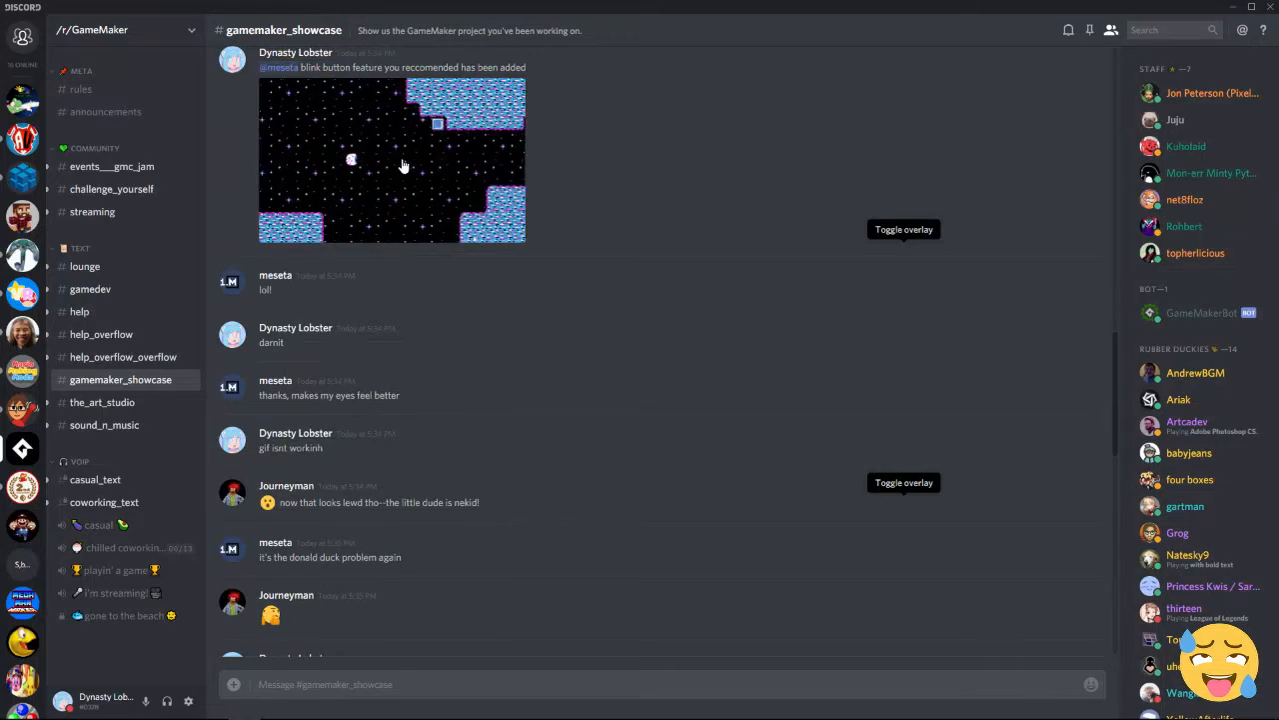
pyautogui.click(392, 160)
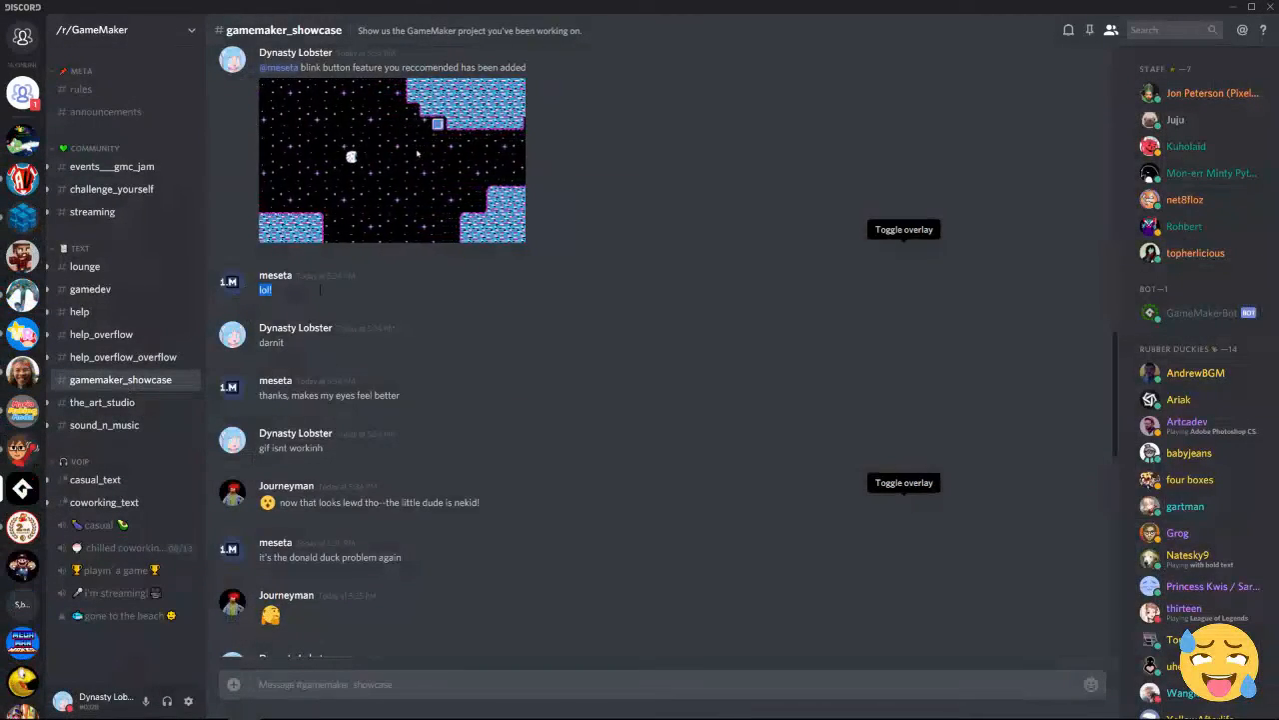
pyautogui.moveTo(284, 390)
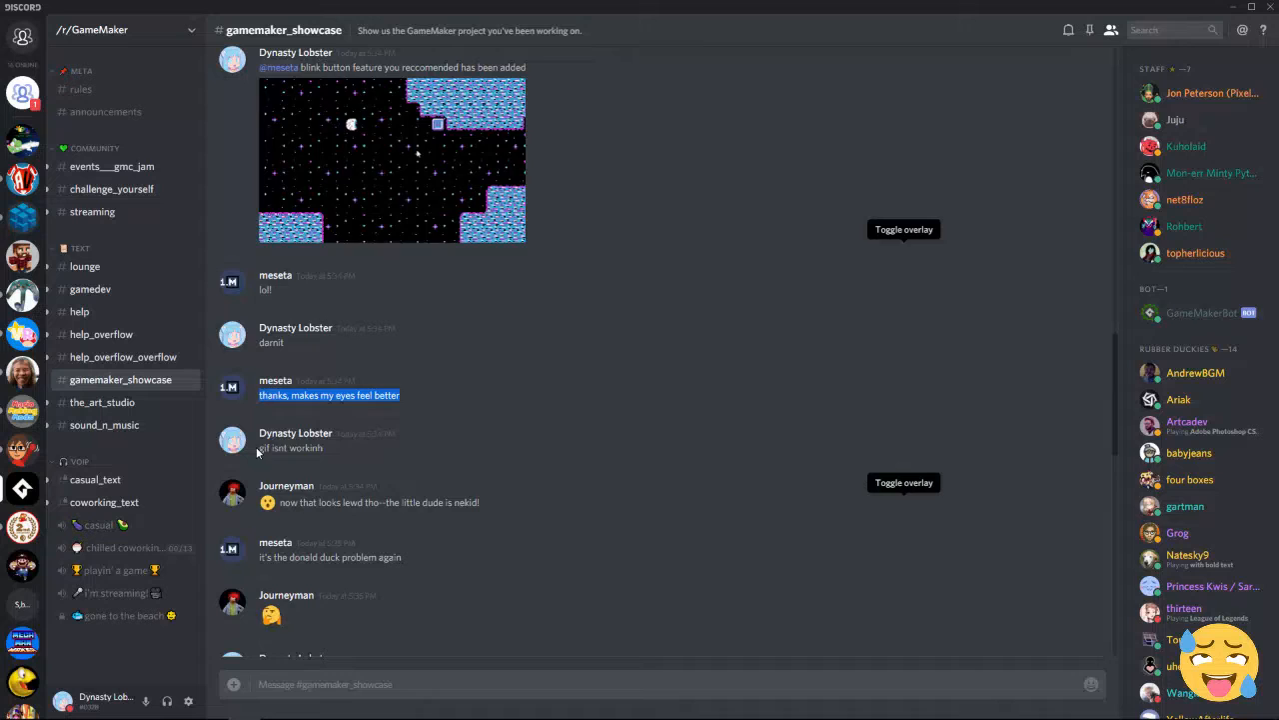
pyautogui.scroll(-3)
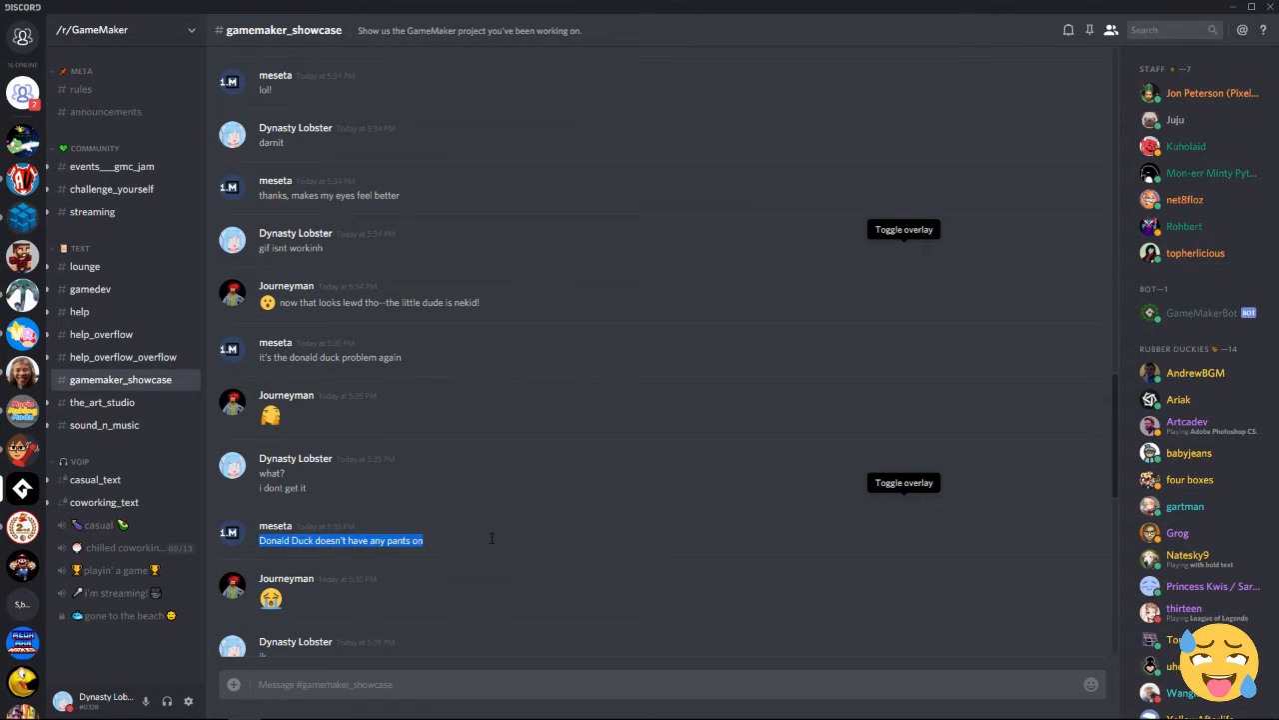
pyautogui.scroll(-3)
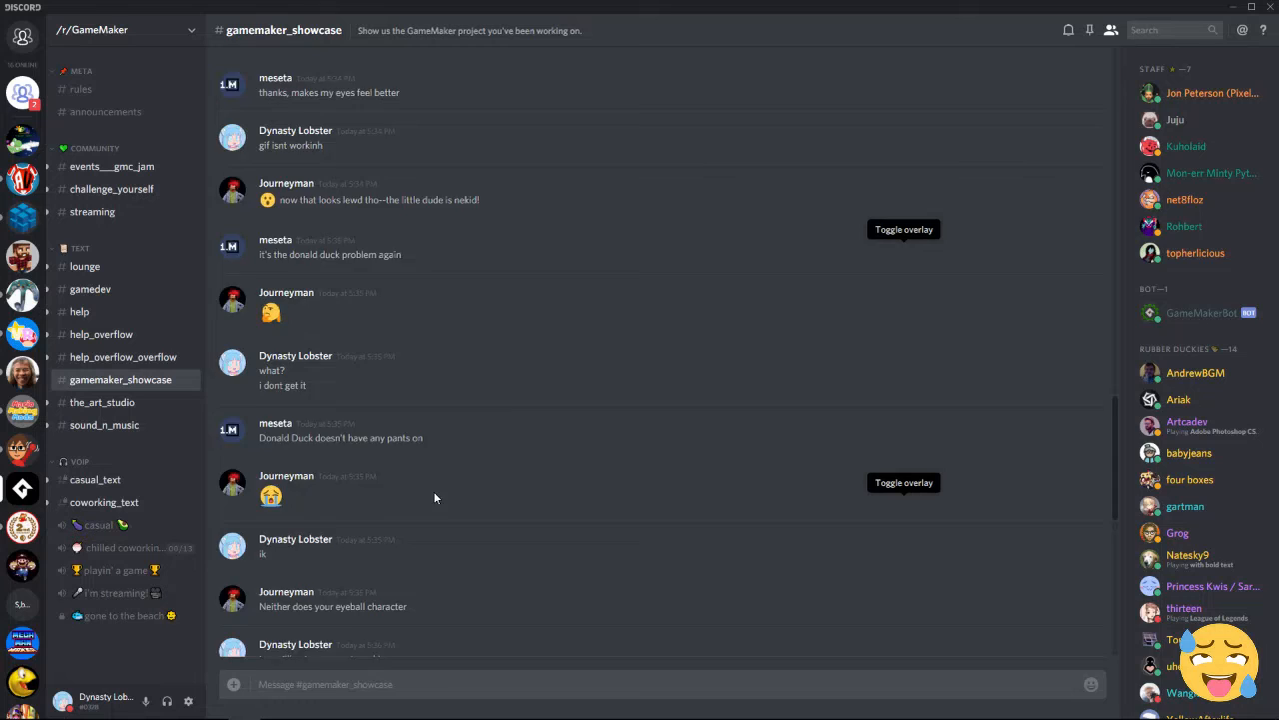
pyautogui.scroll(-3)
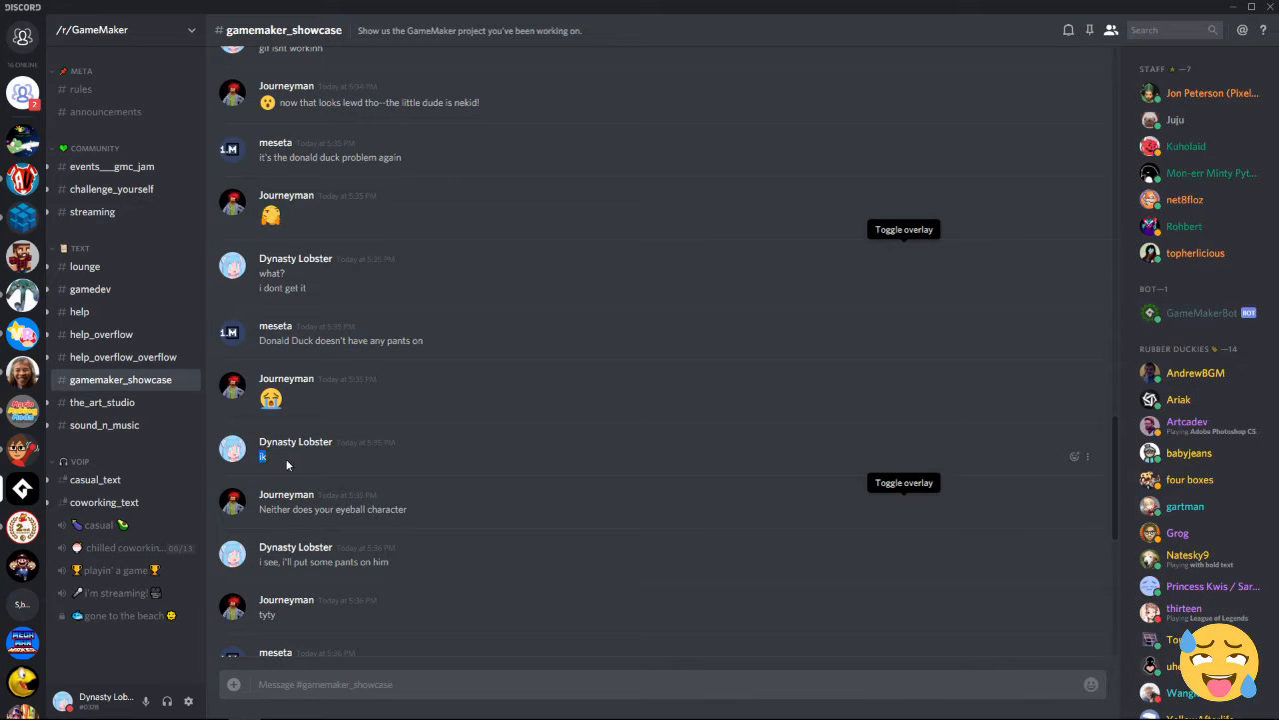
pyautogui.moveTo(424, 512)
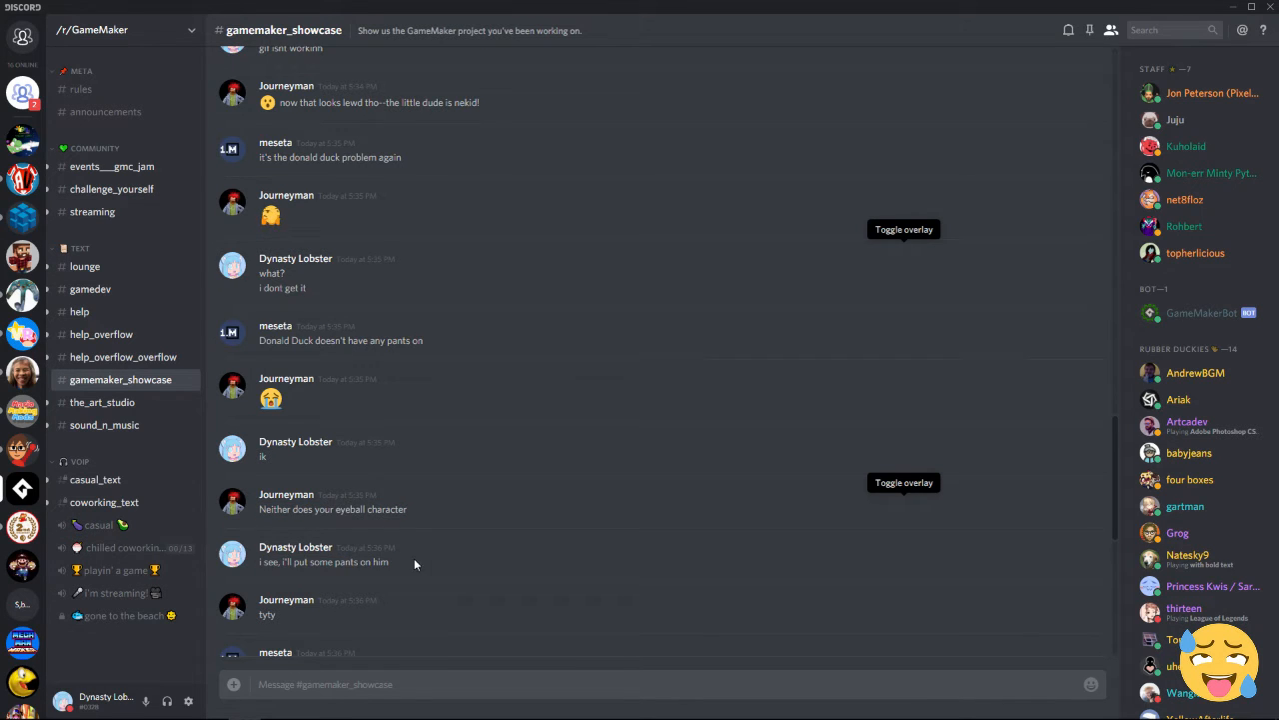
pyautogui.scroll(-3)
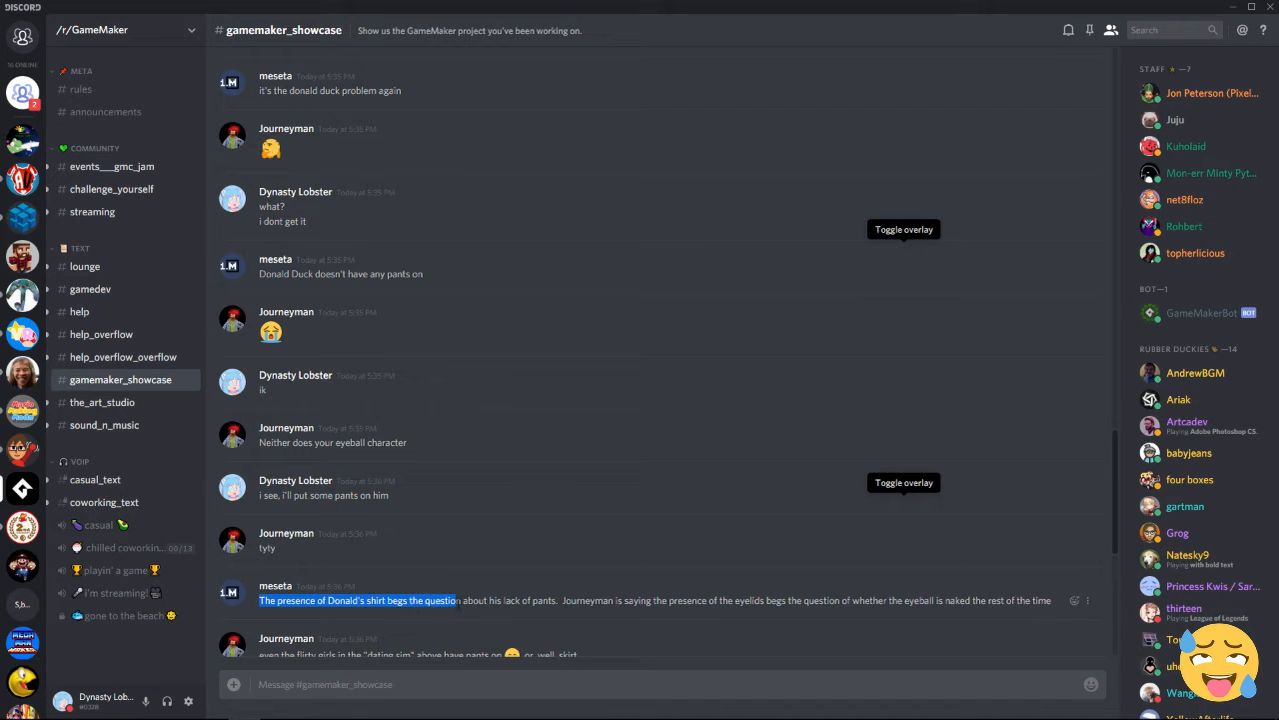
# Step: Highlight the full text of the long Donald's-shirt message
pyautogui.moveTo(450, 600); pyautogui.dragTo(590, 600)
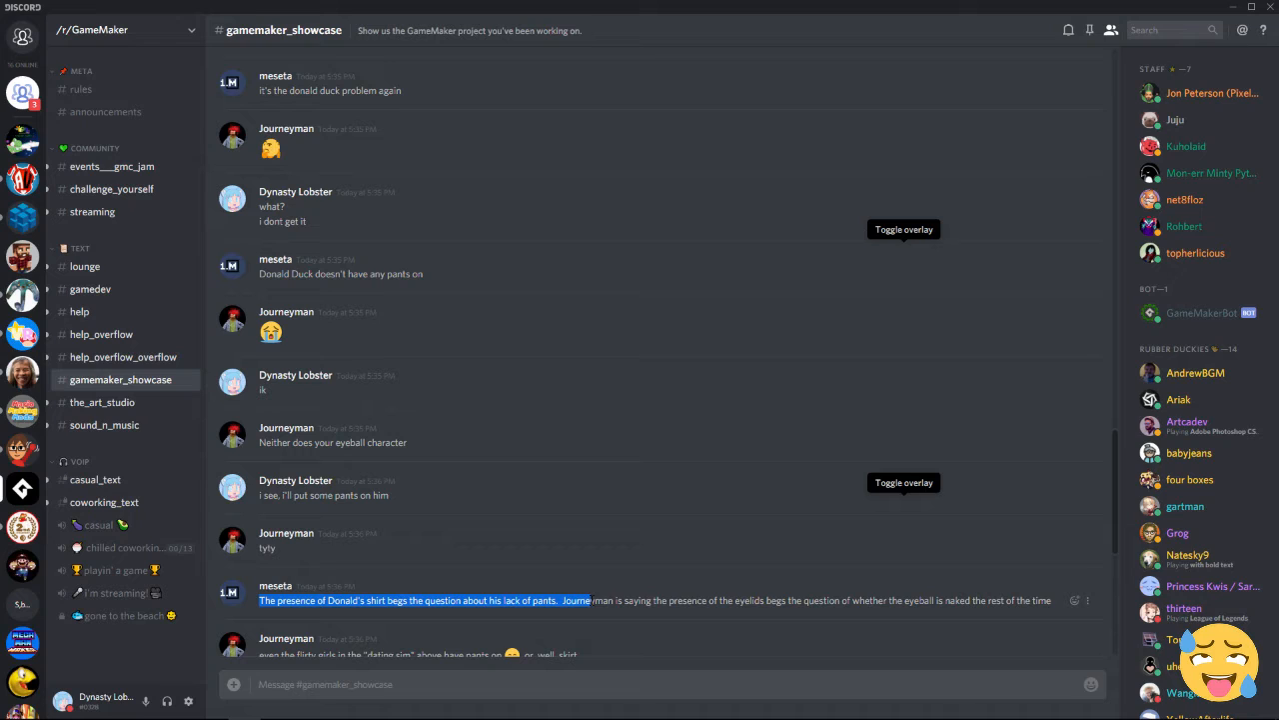
pyautogui.moveTo(590, 600); pyautogui.dragTo(769, 600)
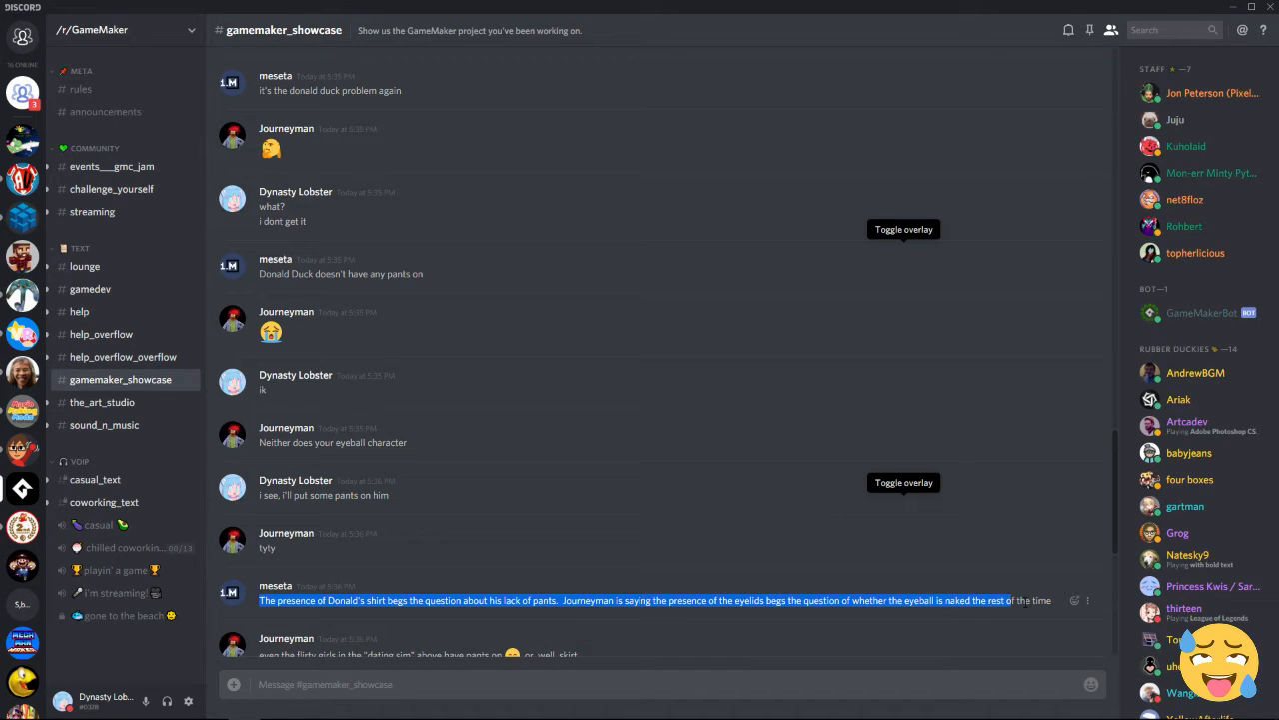
pyautogui.scroll(-3)
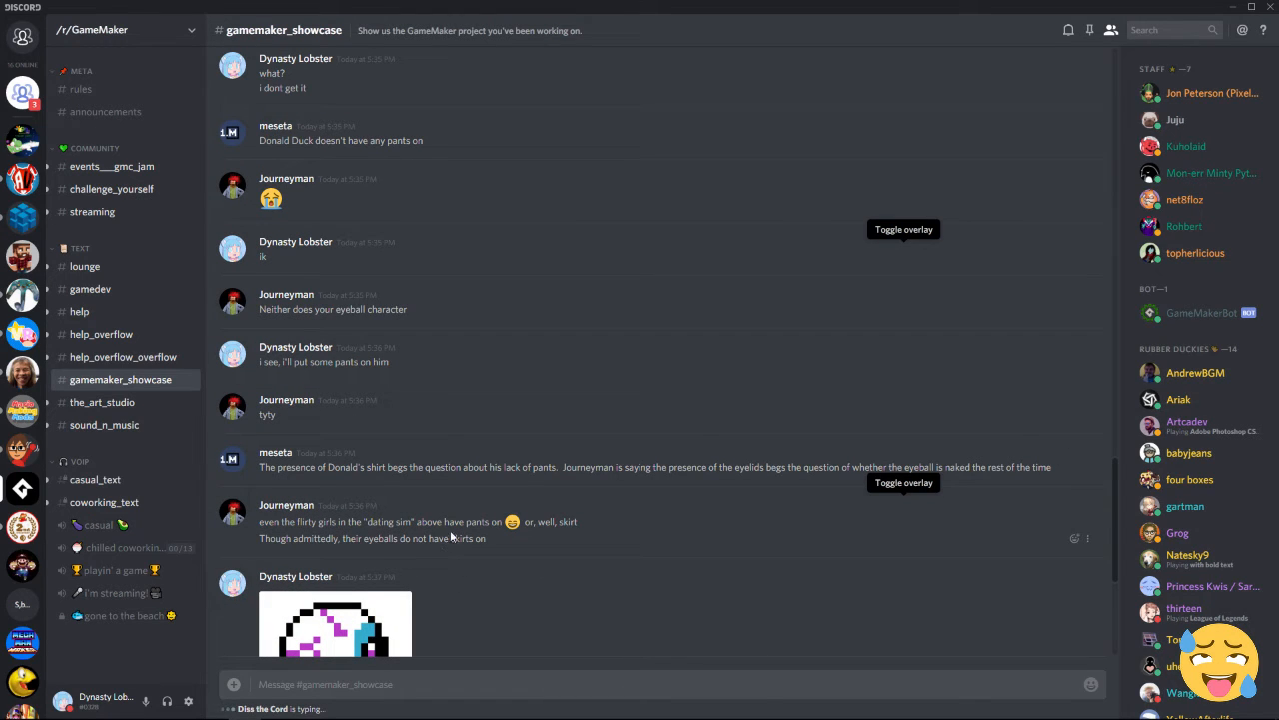
pyautogui.moveTo(576, 562)
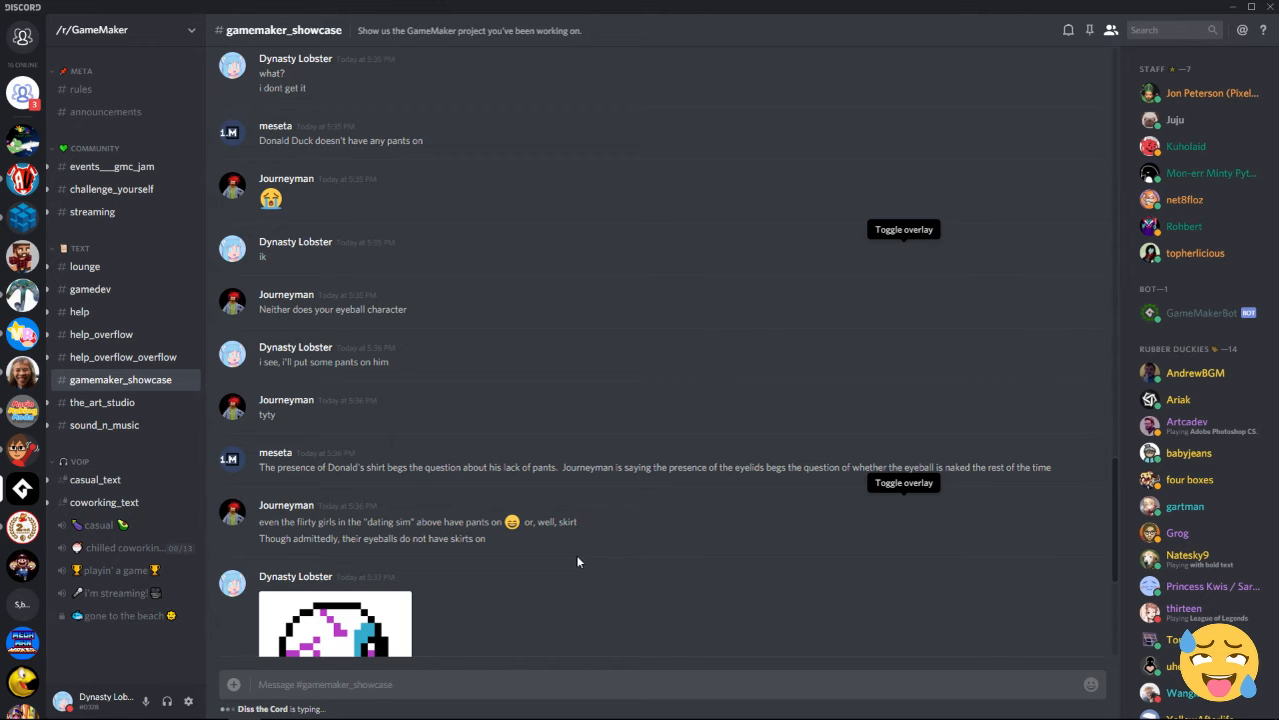
pyautogui.moveTo(598, 512)
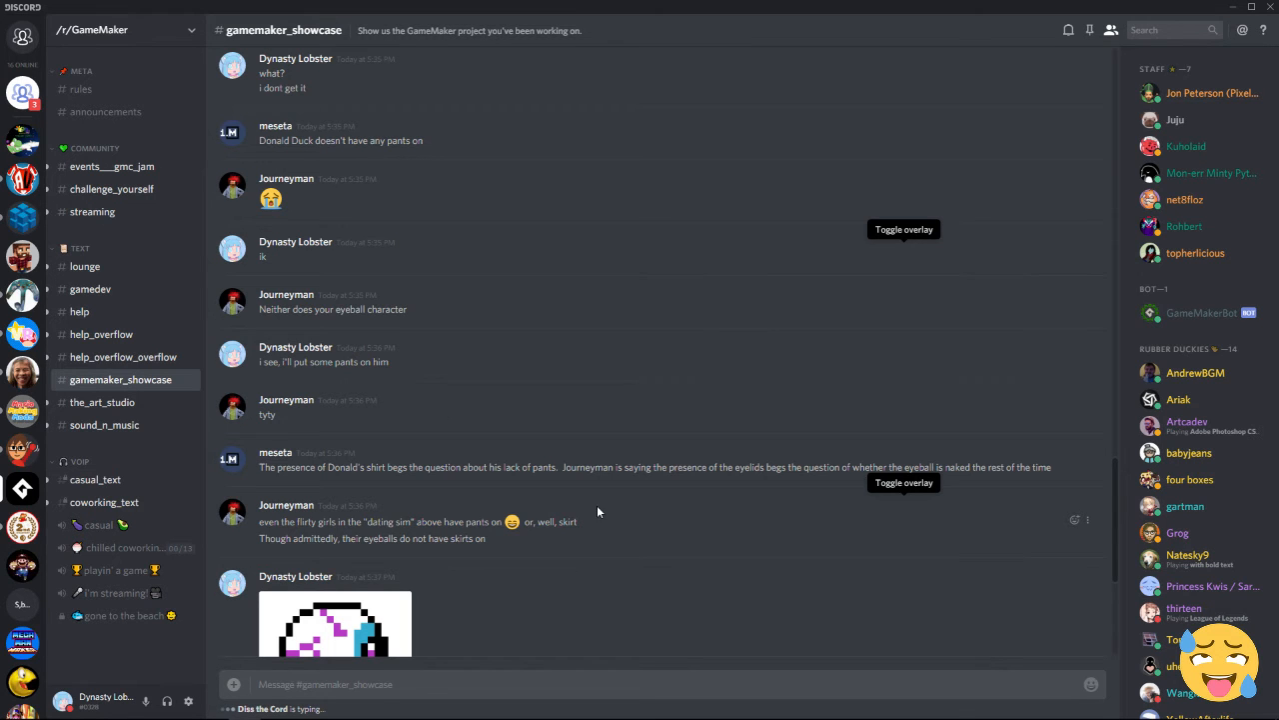
# Step: Bring Dynasty Lobster's pixel-art eyeball character with blue pants into view
pyautogui.click(336, 624)
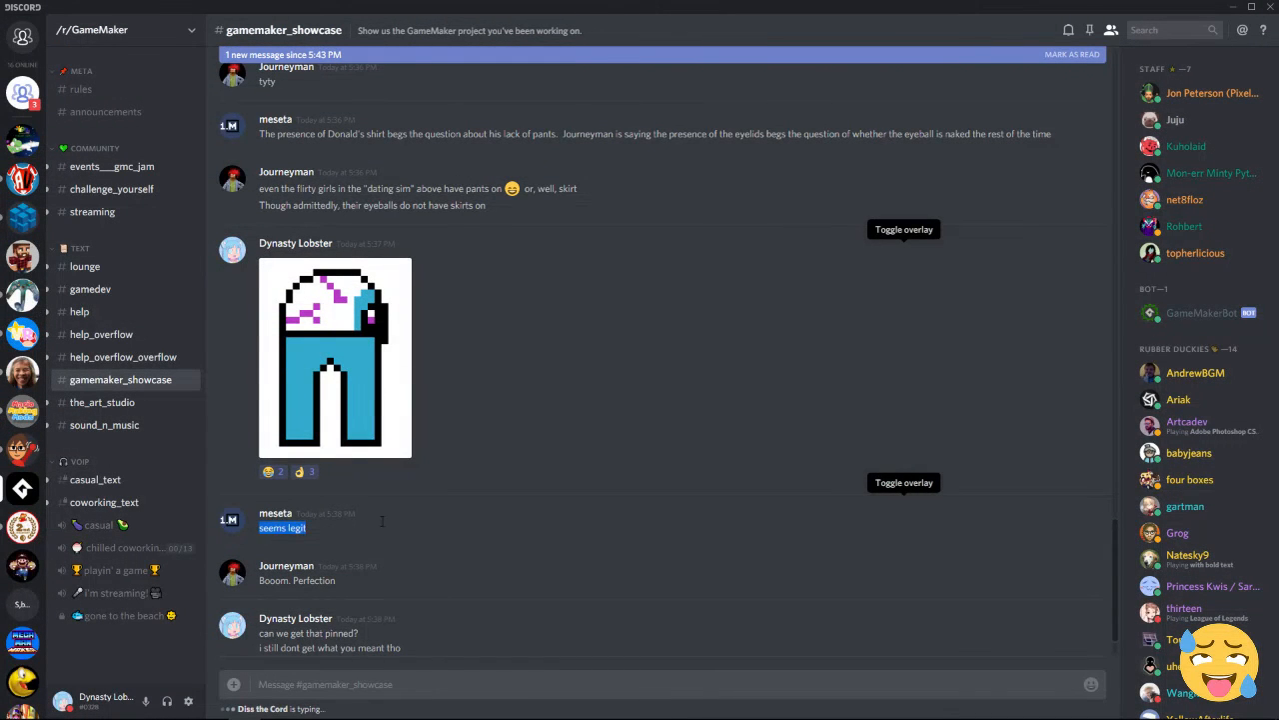
# Step: Scroll to the newest replies ending with Diss the Cord's 'Instead of pants, A hat'
pyautogui.scroll(-3)
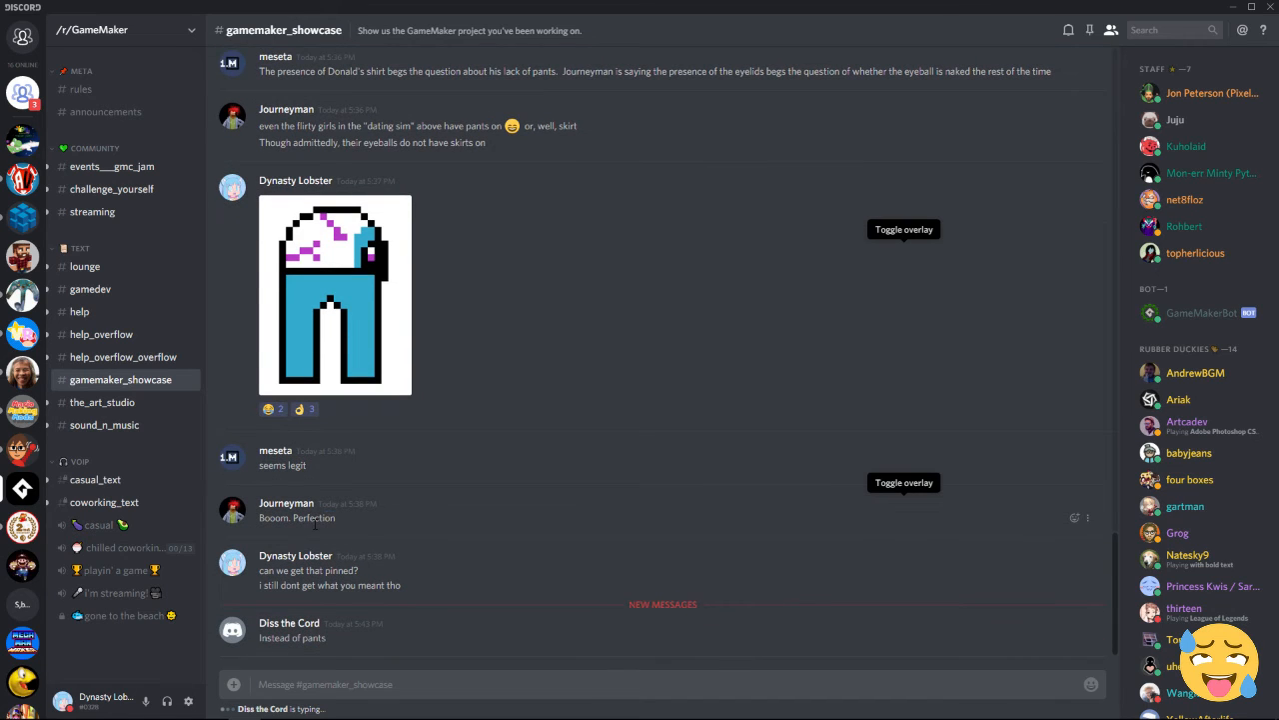
pyautogui.moveTo(240, 584)
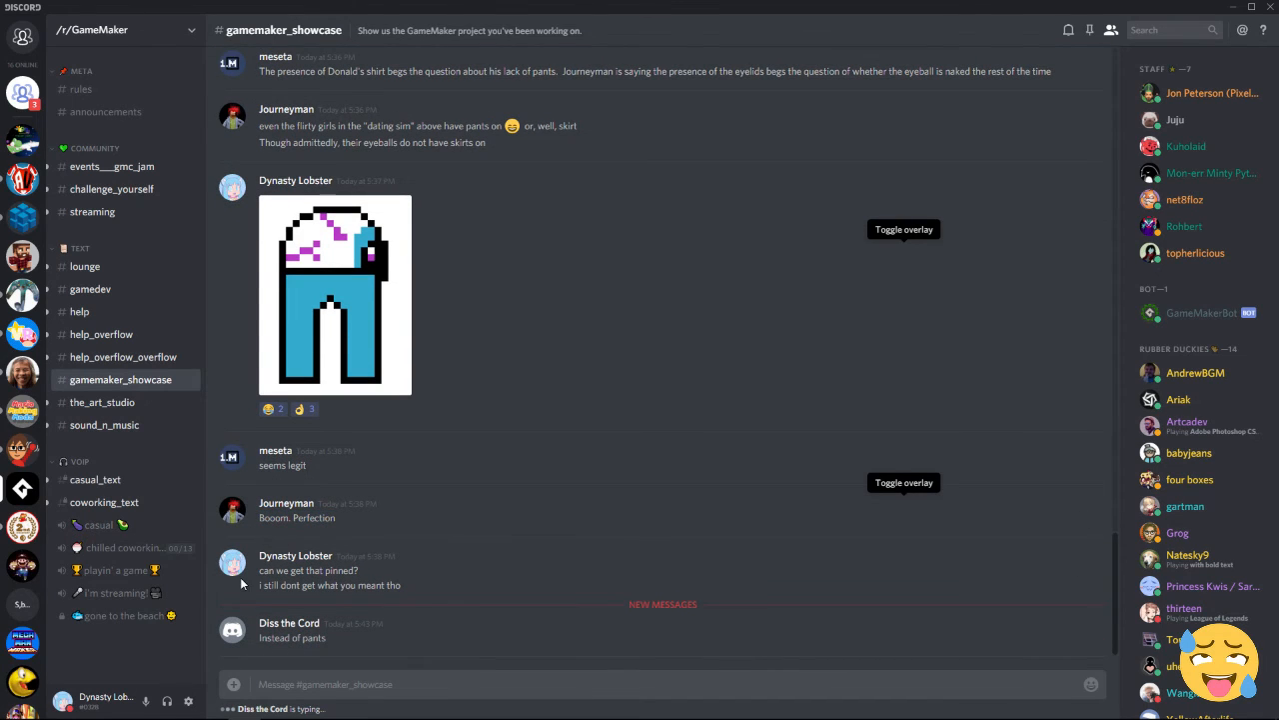
pyautogui.moveTo(443, 586)
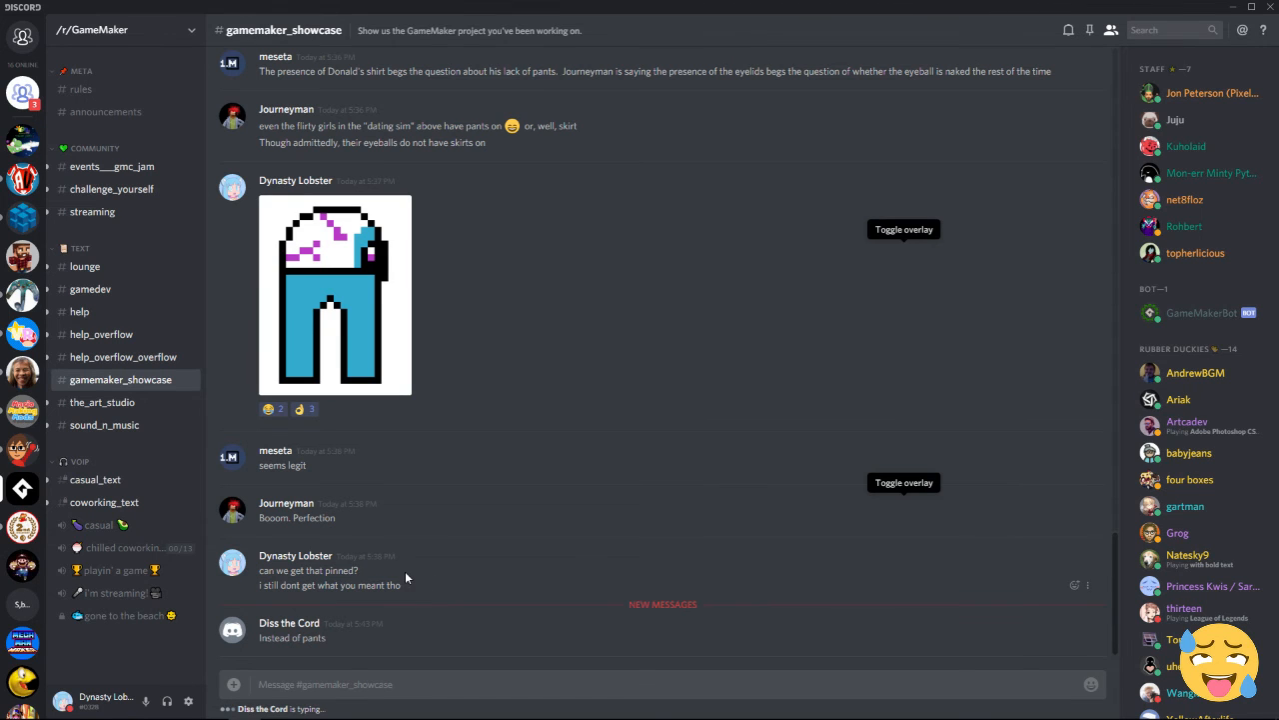
pyautogui.scroll(-3)
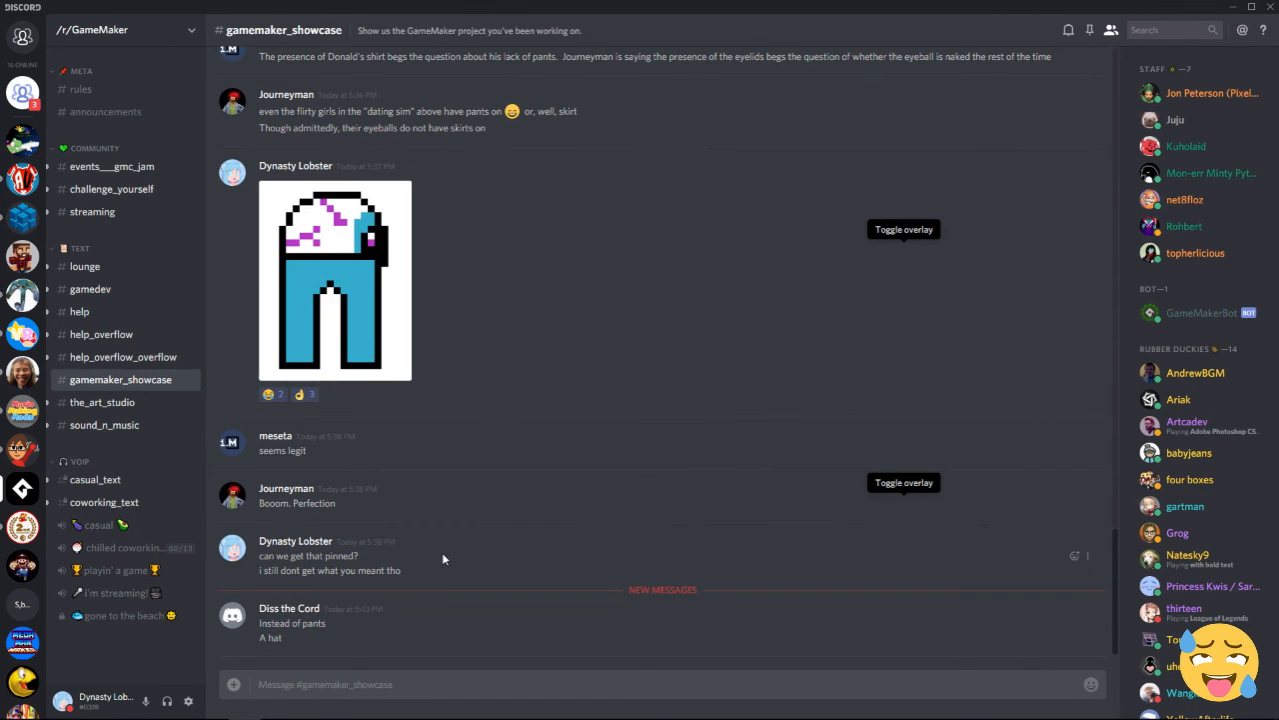